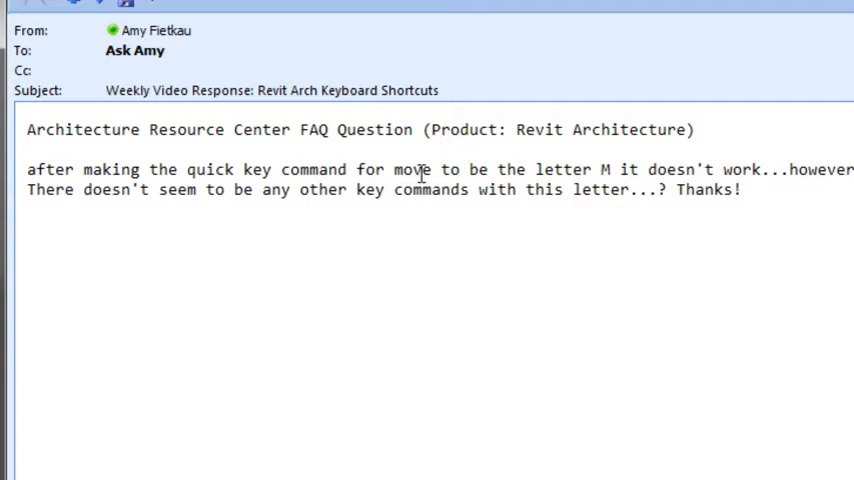
# Leave the email about the failing M Move shortcut for the Revit floor plan
pyautogui.moveTo(393, 169); pyautogui.dragTo(615, 169)
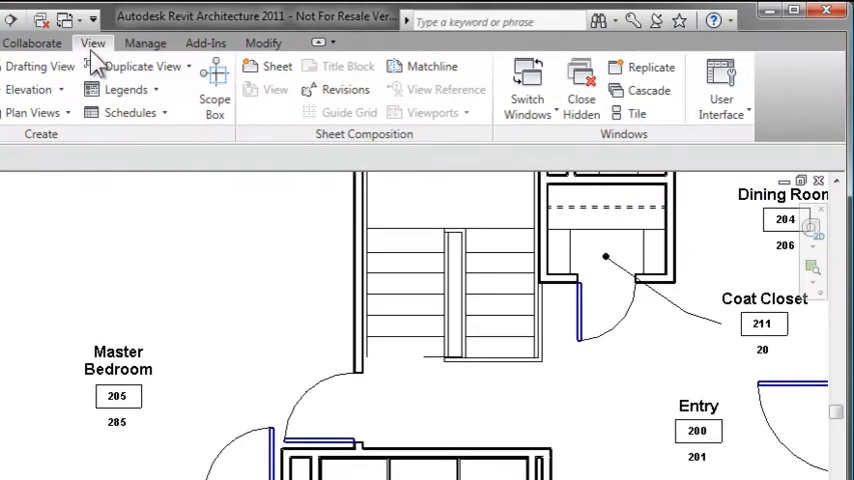
# Open Keyboard Shortcuts from the View tab's User Interface dropdown
pyautogui.click(721, 90)
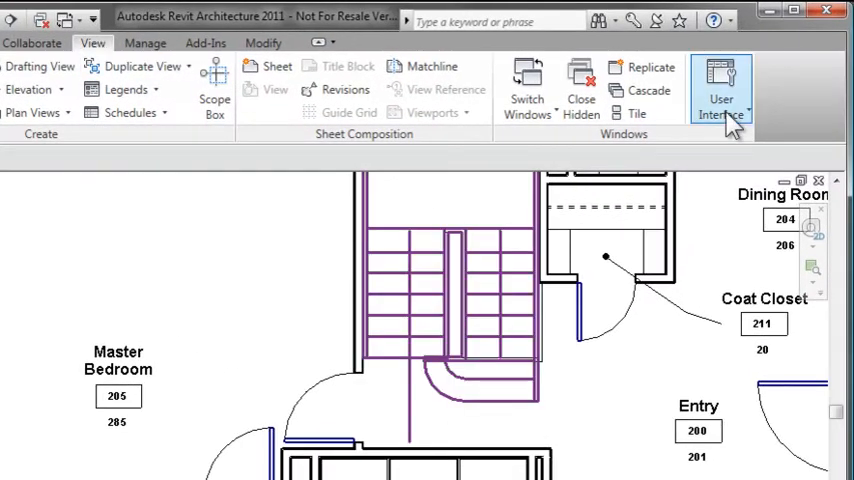
pyautogui.click(721, 90)
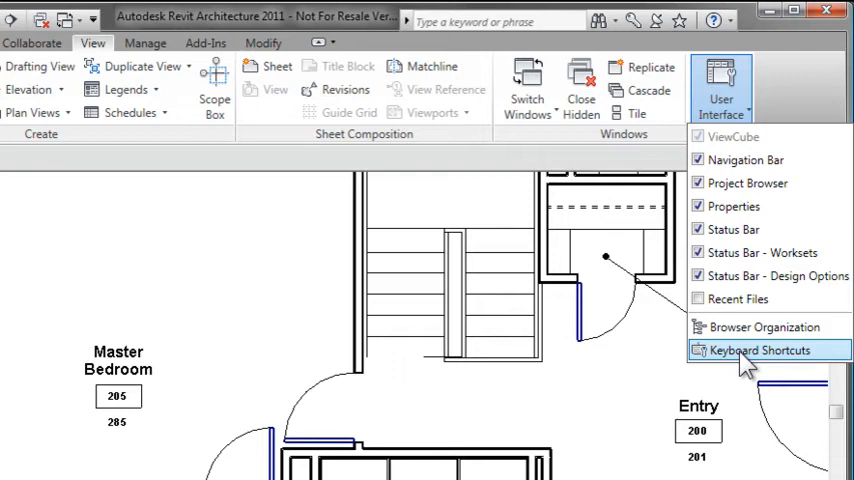
pyautogui.click(765, 350)
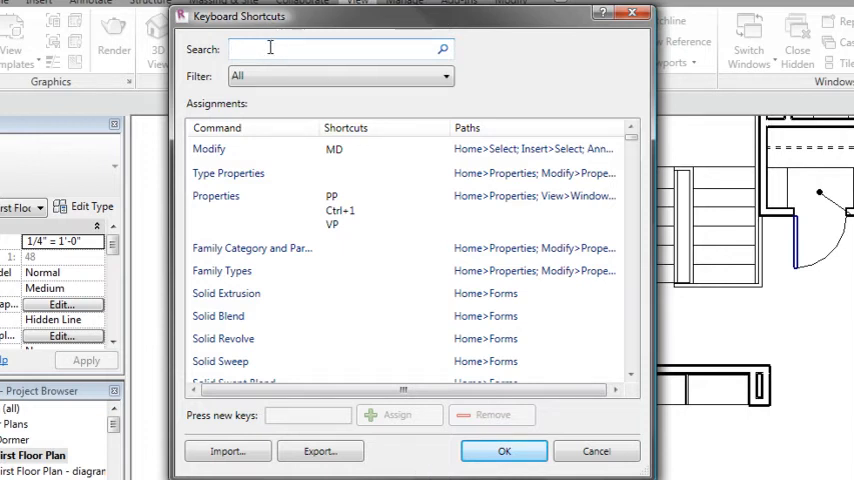
# Search for 'move' and remove Move's MV shortcut
pyautogui.write('ove')
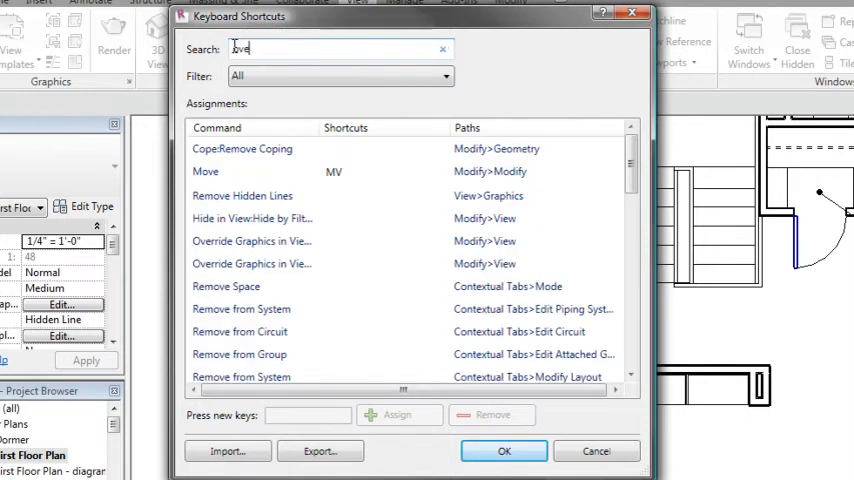
pyautogui.write('move')
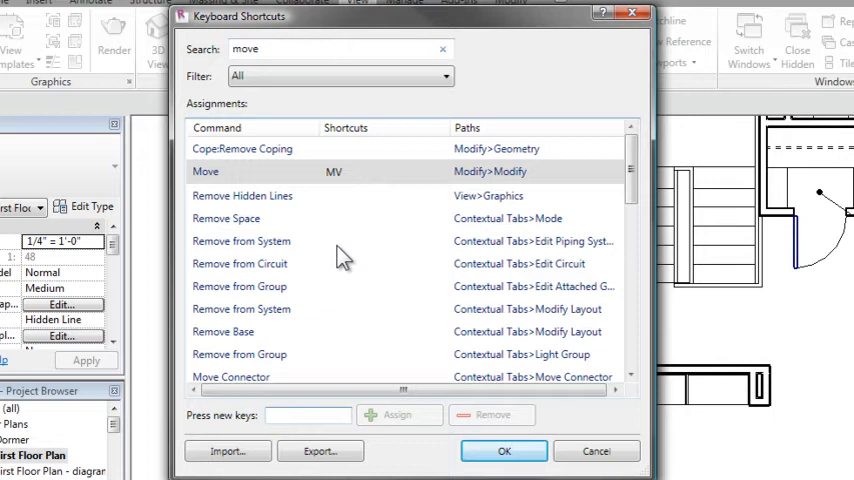
pyautogui.click(334, 171)
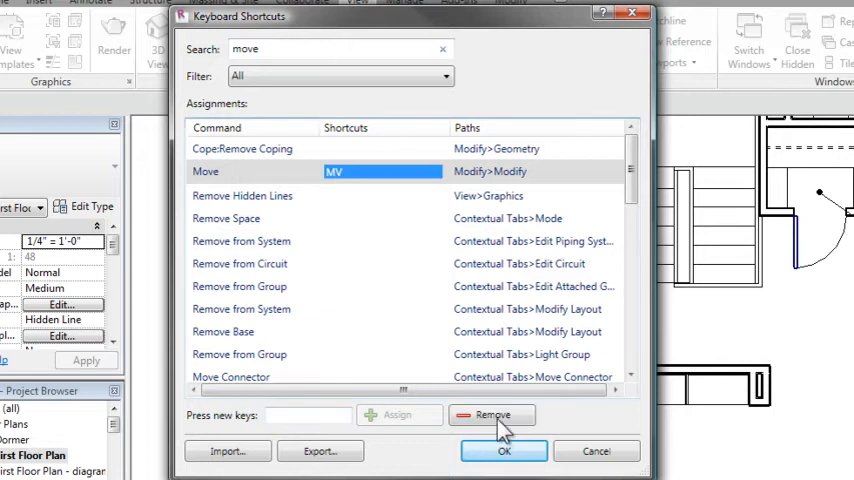
pyautogui.click(491, 415)
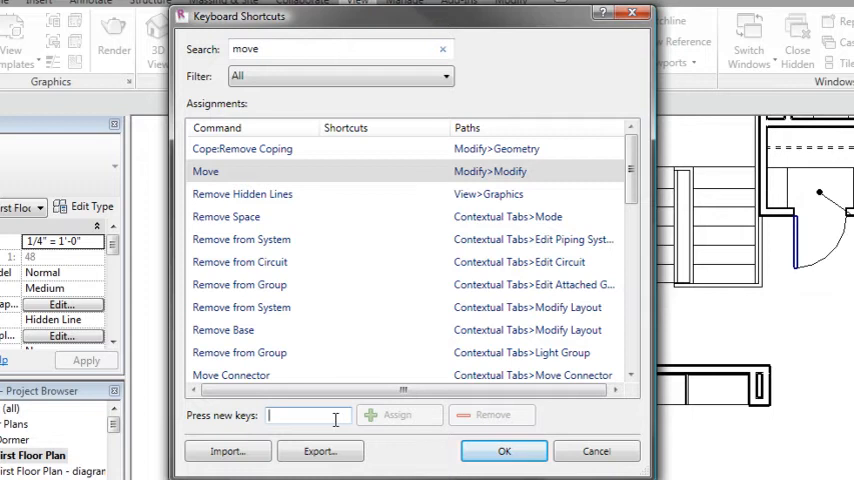
# Assign the single key M to Move and save the shortcuts
pyautogui.write('M')
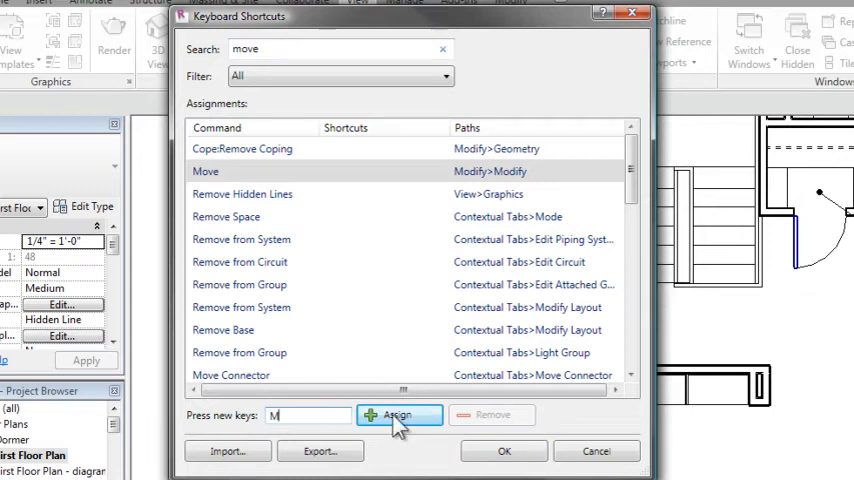
pyautogui.click(398, 415)
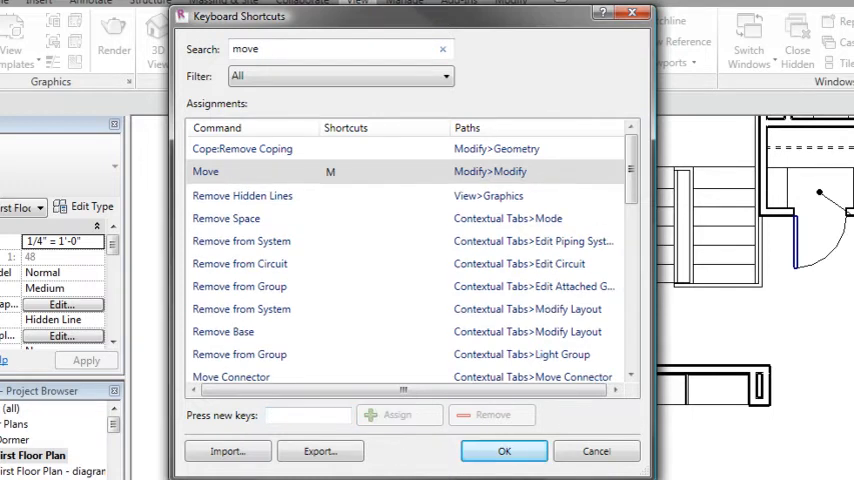
pyautogui.click(504, 451)
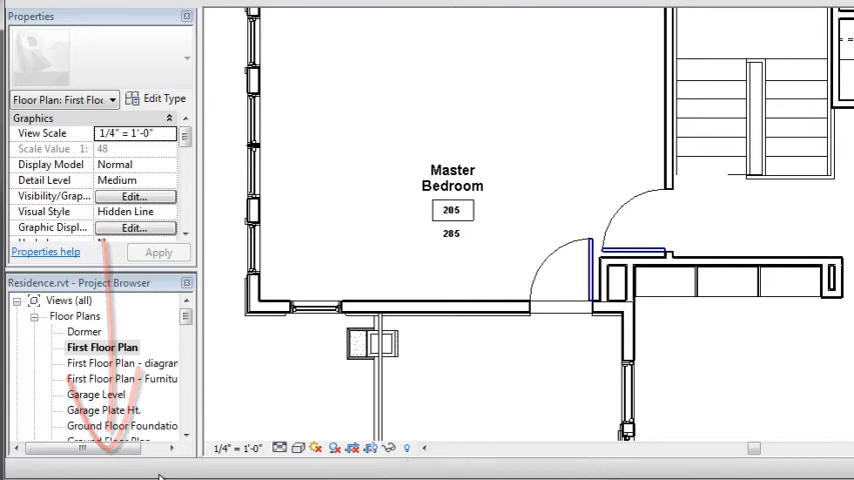
# Select the Master Bedroom room tag to test the M shortcut
pyautogui.click(452, 210)
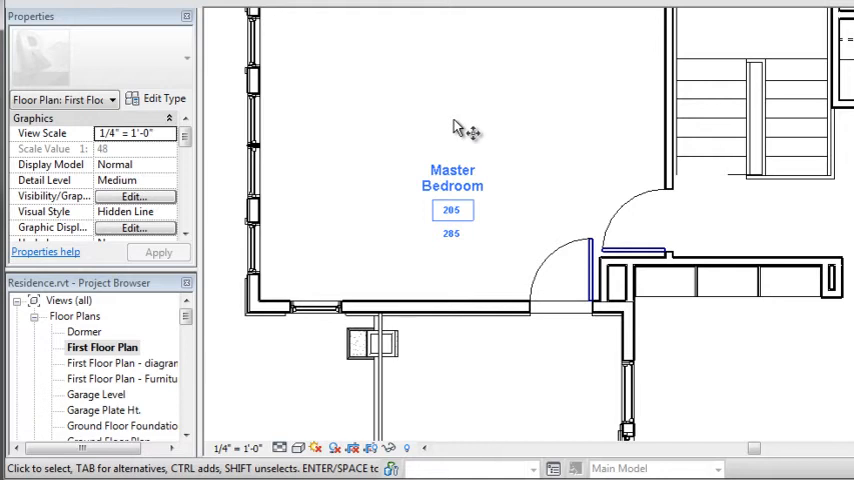
pyautogui.click(455, 195)
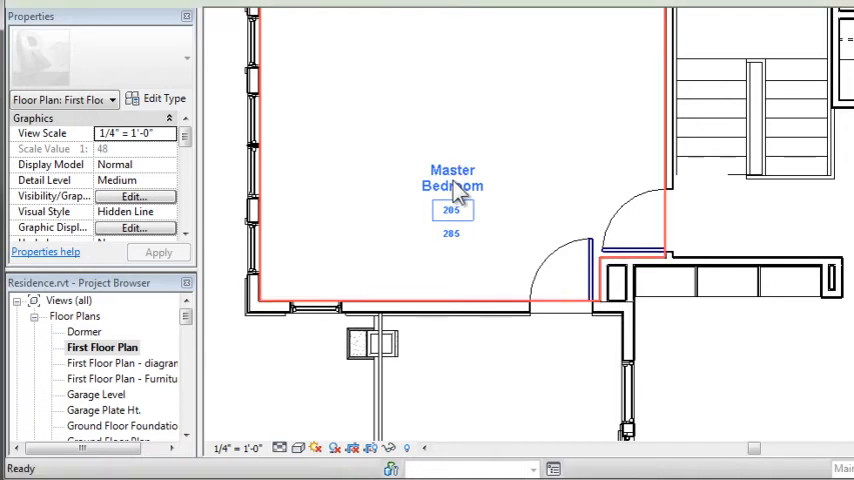
pyautogui.click(452, 178)
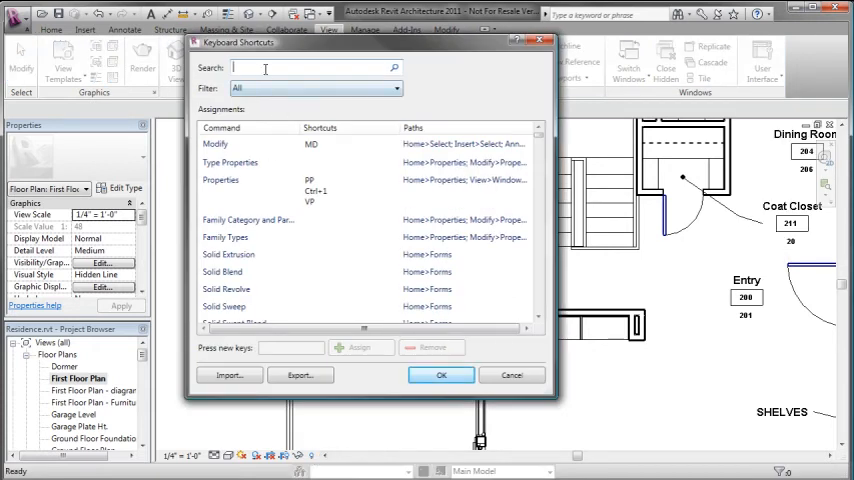
# Search 'move', assign MM to Move, and save the shortcuts
pyautogui.write('move')
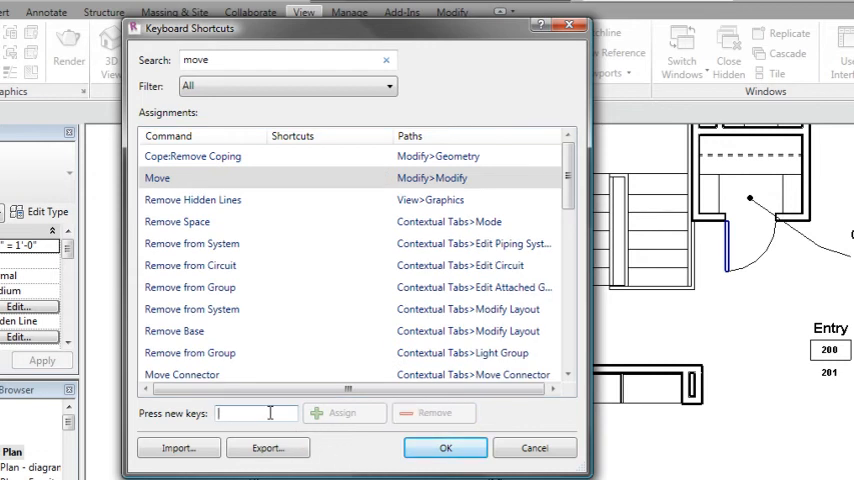
pyautogui.write('MM')
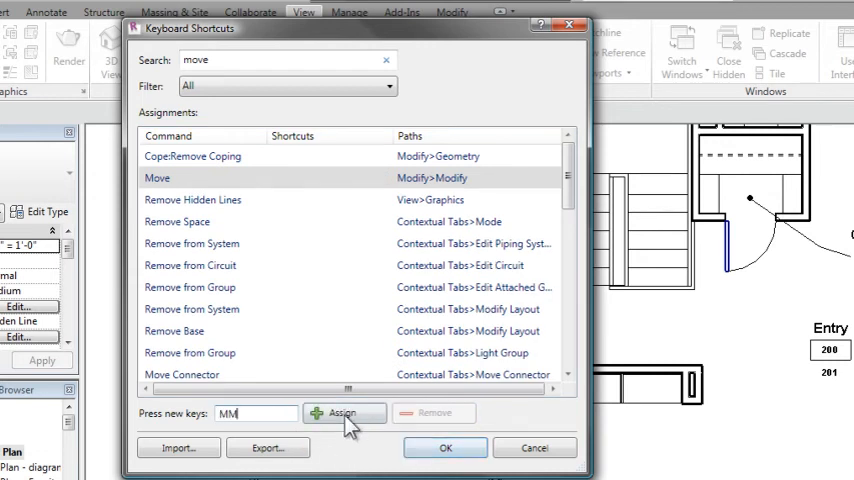
pyautogui.click(344, 413)
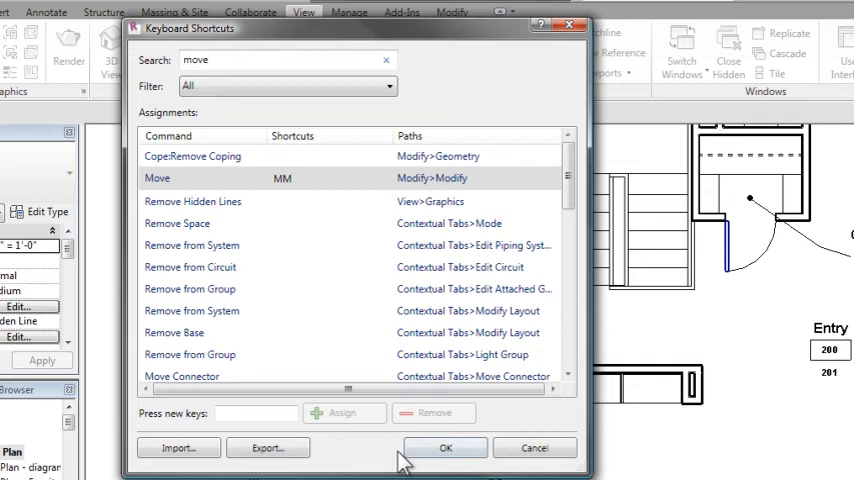
pyautogui.click(445, 447)
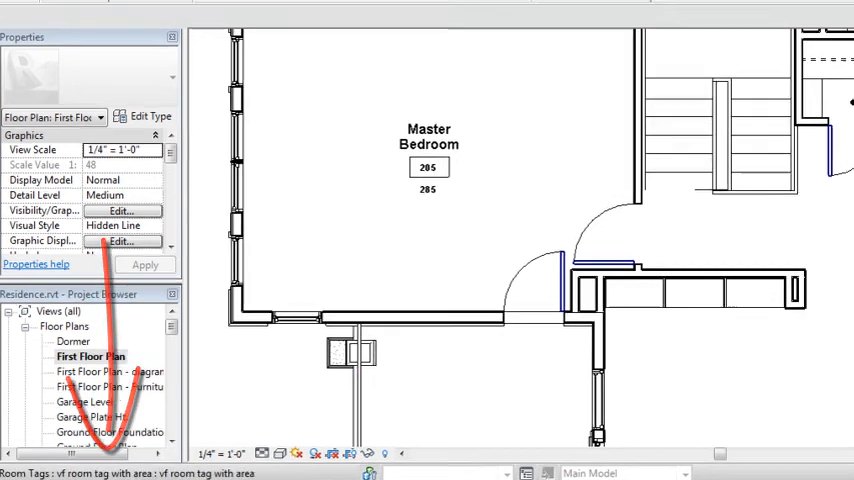
# Reopen the Keyboard Shortcuts dialog from User Interface
pyautogui.click(738, 75)
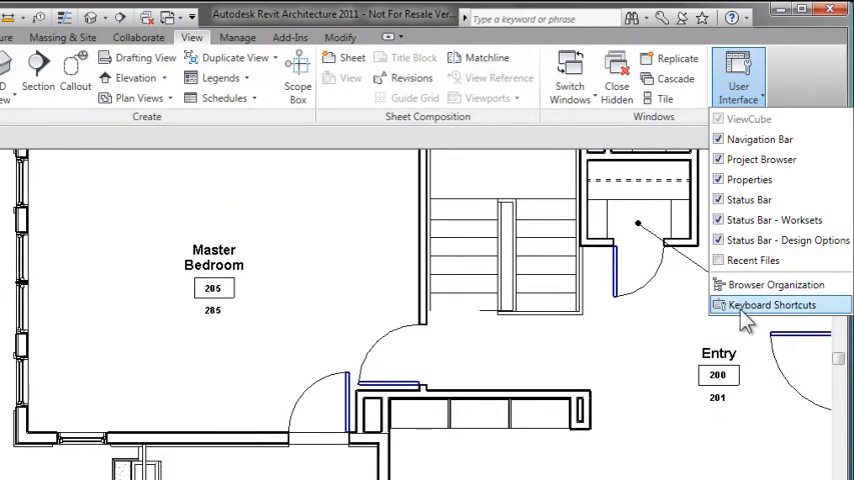
pyautogui.click(772, 305)
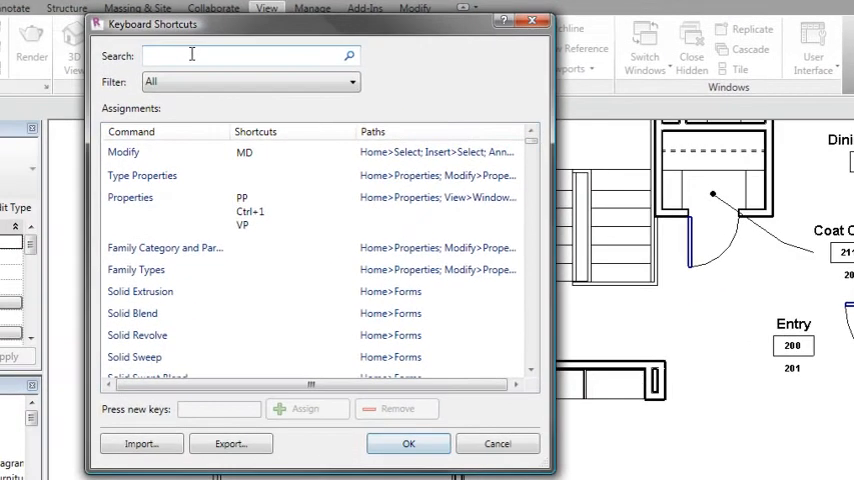
# Search 'mirror' and remove MM from Mirror - Pick Axis
pyautogui.write('mirror')
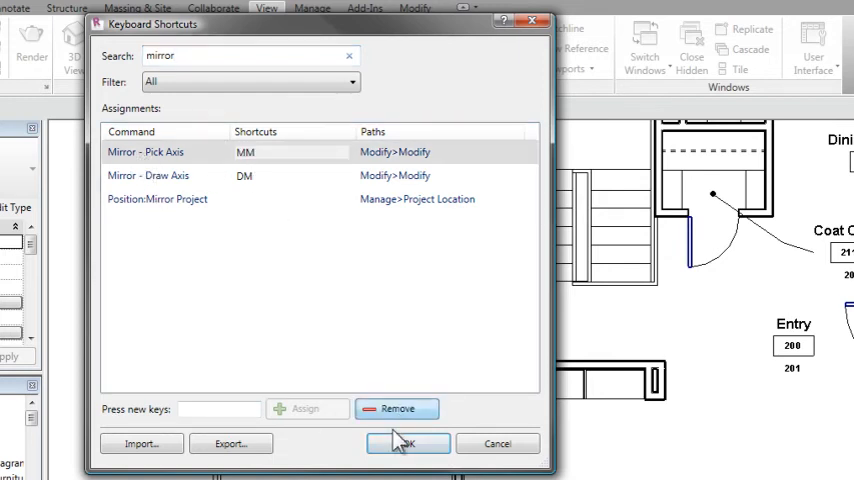
pyautogui.click(407, 443)
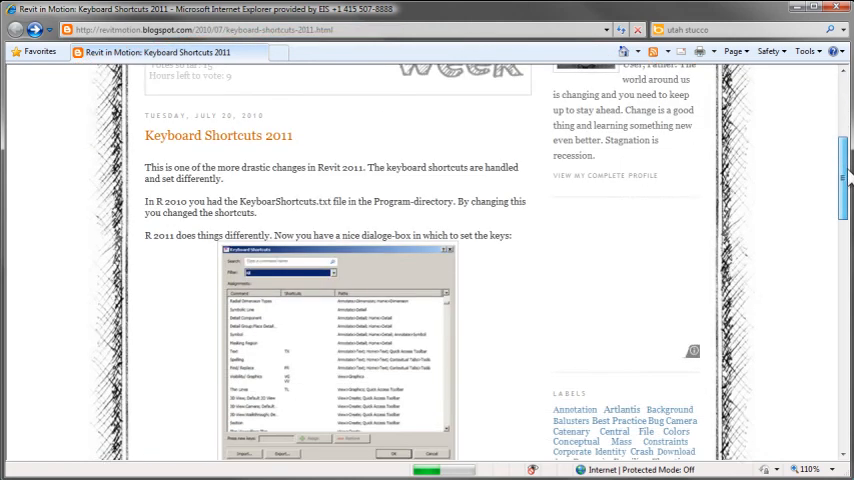
# Scroll the 'Keyboard Shortcuts 2011' post down to its shortcut rules
pyautogui.scroll(-3)
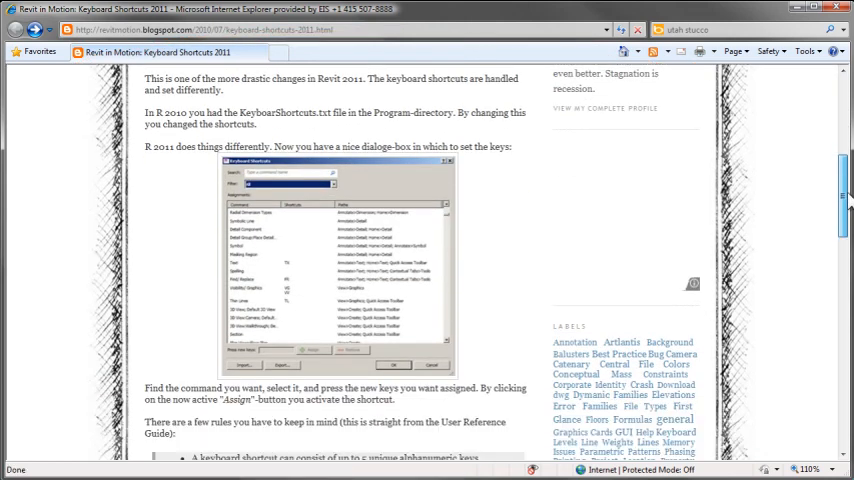
pyautogui.scroll(-3)
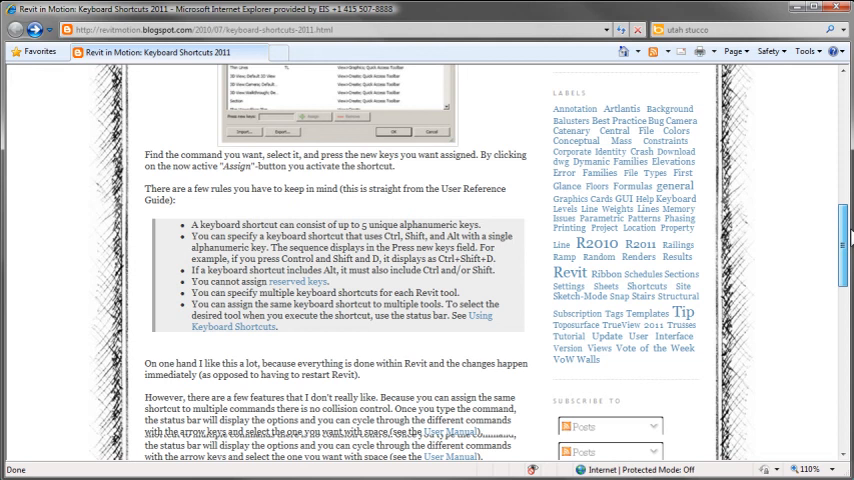